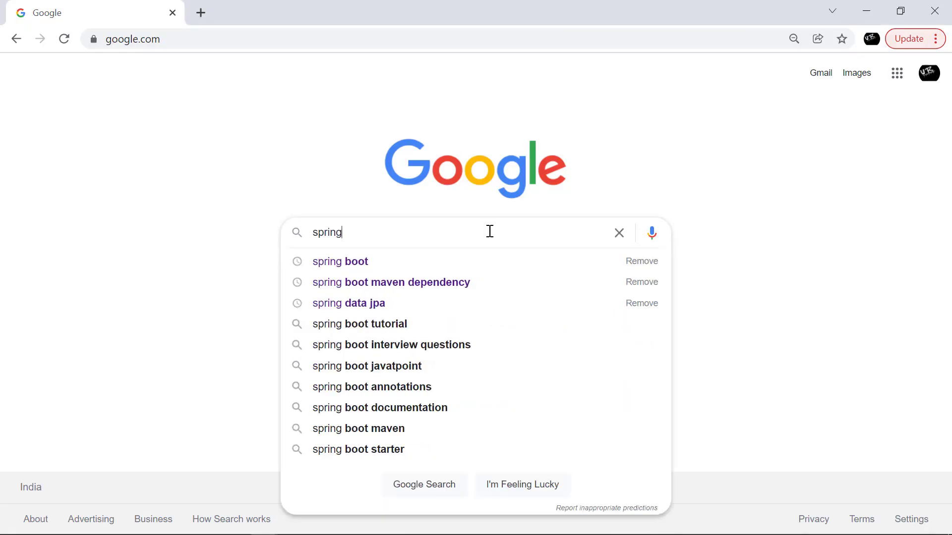
Run the Google search for 'spring boot' from the suggestion list.
{"action": "left_click", "coordinate": [340, 261]}
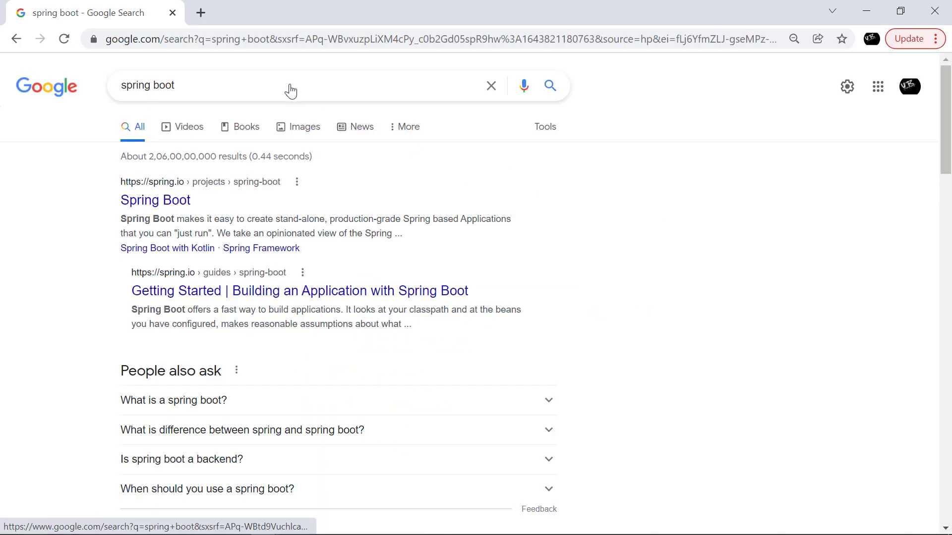
{"action": "left_click", "coordinate": [200, 39]}
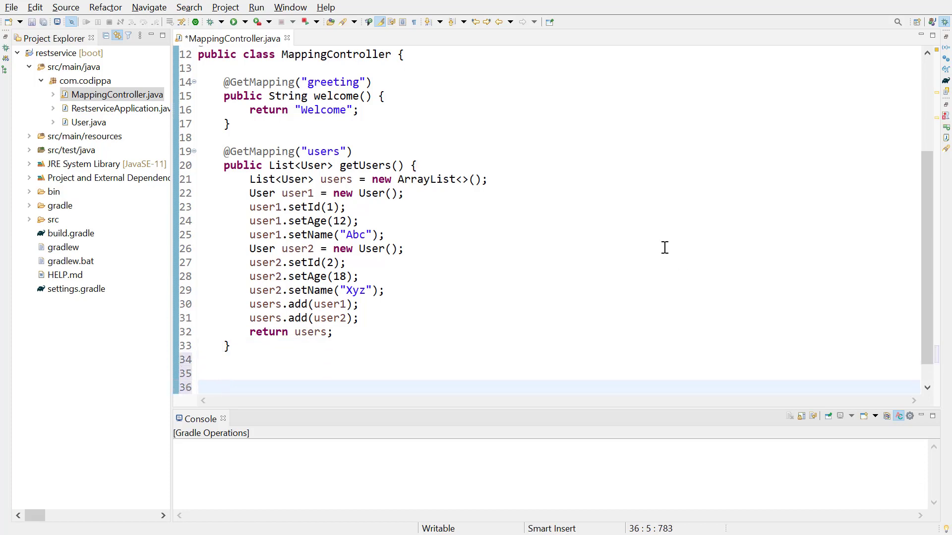
Add a 'User getUser(Integer id) {' stub after reviewing the User class's id, name and age fields.
{"action": "type", "text": "User getUser("}
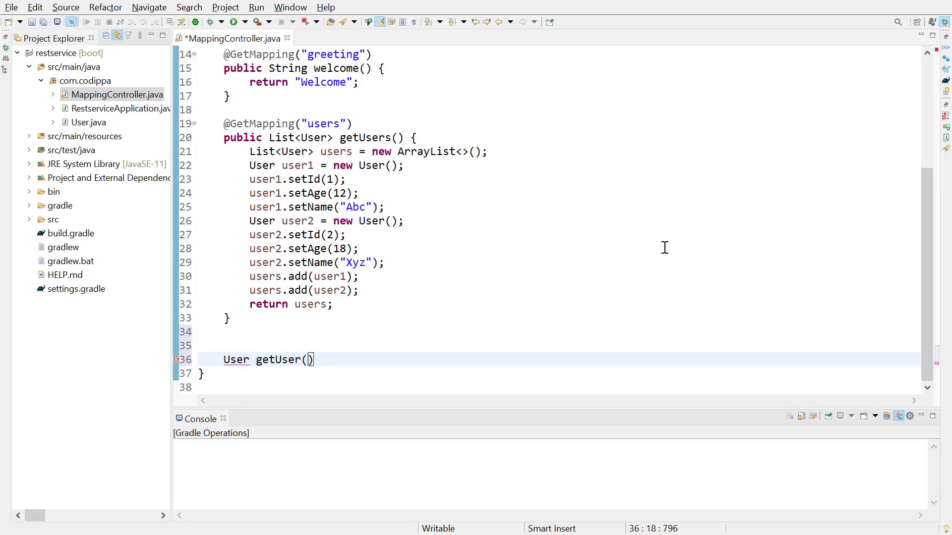
{"action": "type", "text": "Integer id) {"}
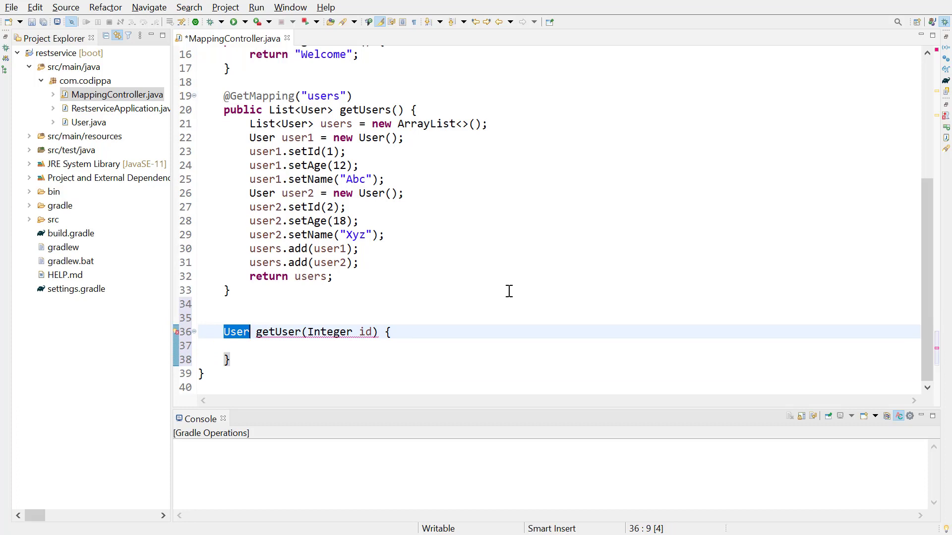
{"action": "mouse_move", "coordinate": [508, 293]}
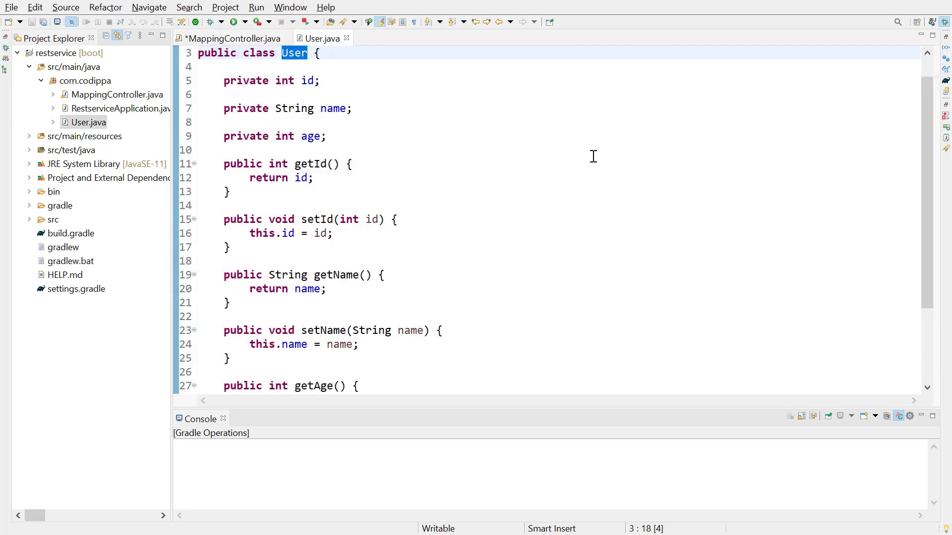
{"action": "left_click", "coordinate": [223, 80]}
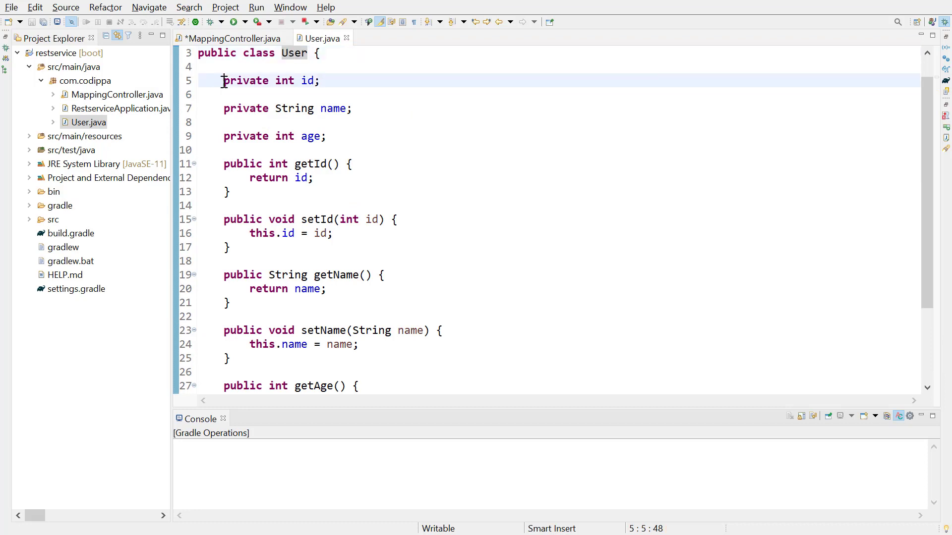
{"action": "left_click_drag", "start_coordinate": [222, 80], "coordinate": [326, 136]}
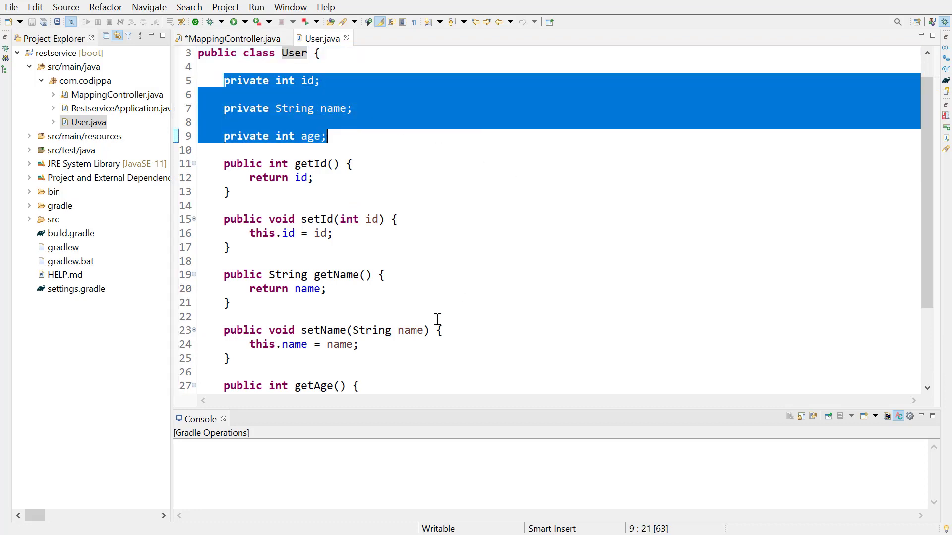
{"action": "left_click", "coordinate": [232, 38]}
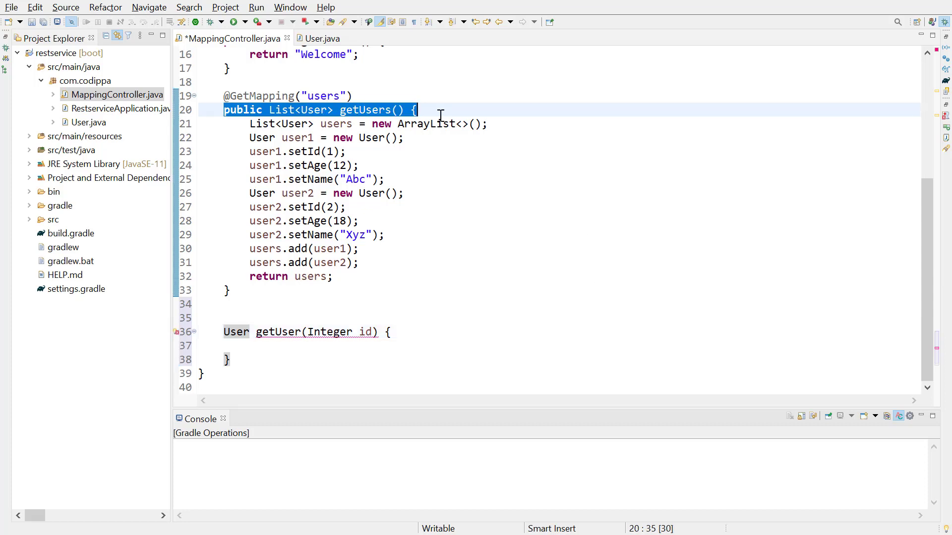
Fill getUser with a for-each over getUsers() returning the user whose getId() equals id.intValue(), else null.
{"action": "type", "text": "getUsers();"}
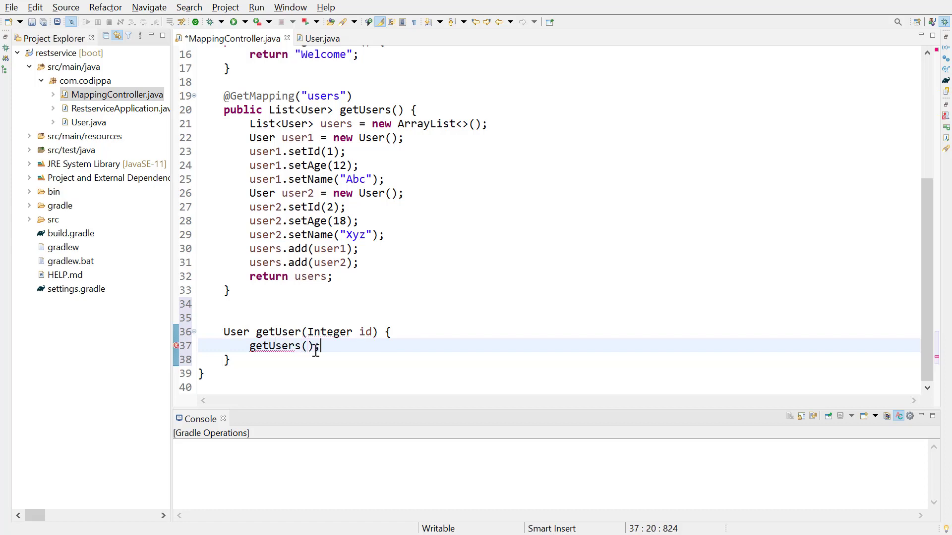
{"action": "type", "text": "List<User> users ="}
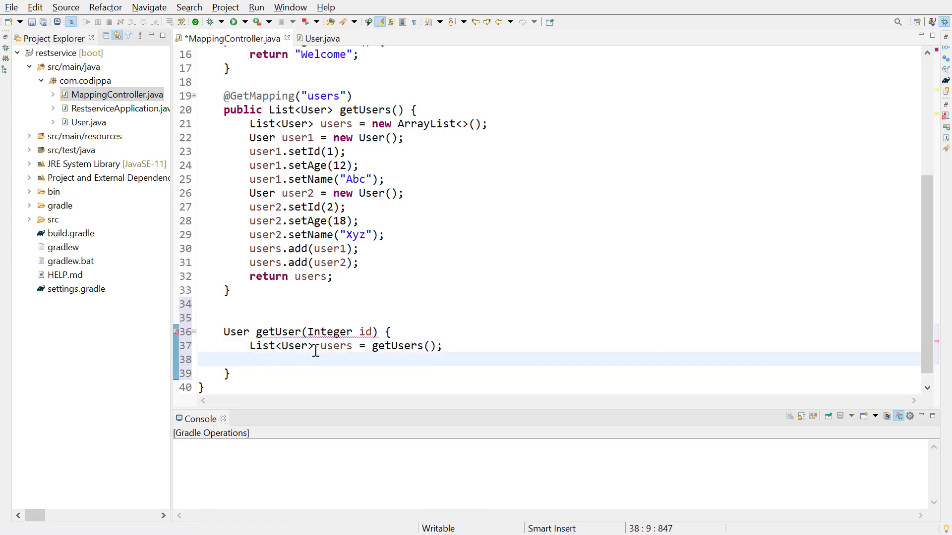
{"action": "type", "text": "for("}
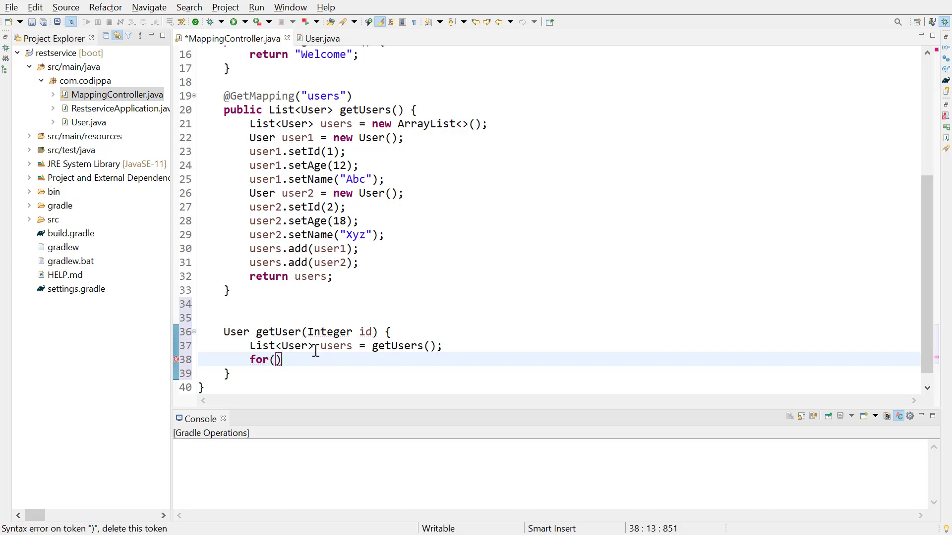
{"action": "type", "text": "User user : users"}
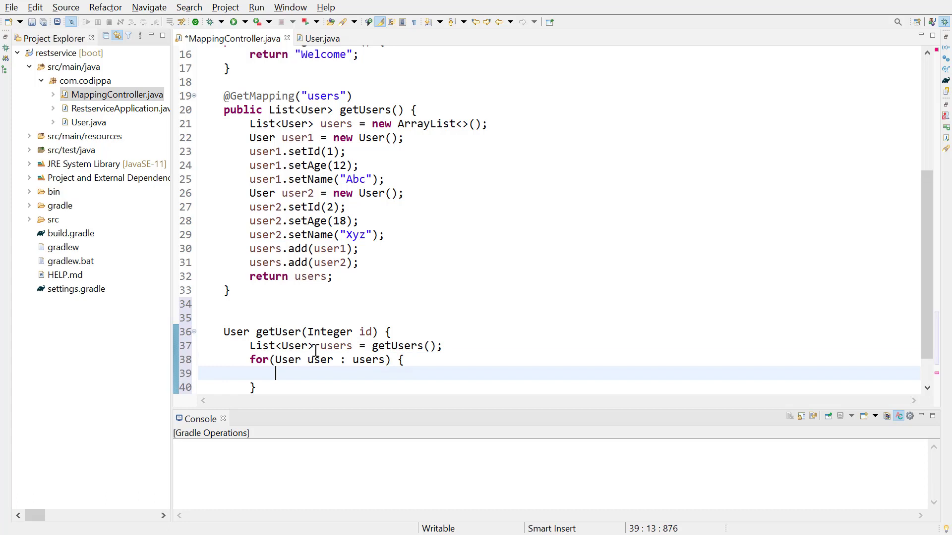
{"action": "type", "text": "if(u"}
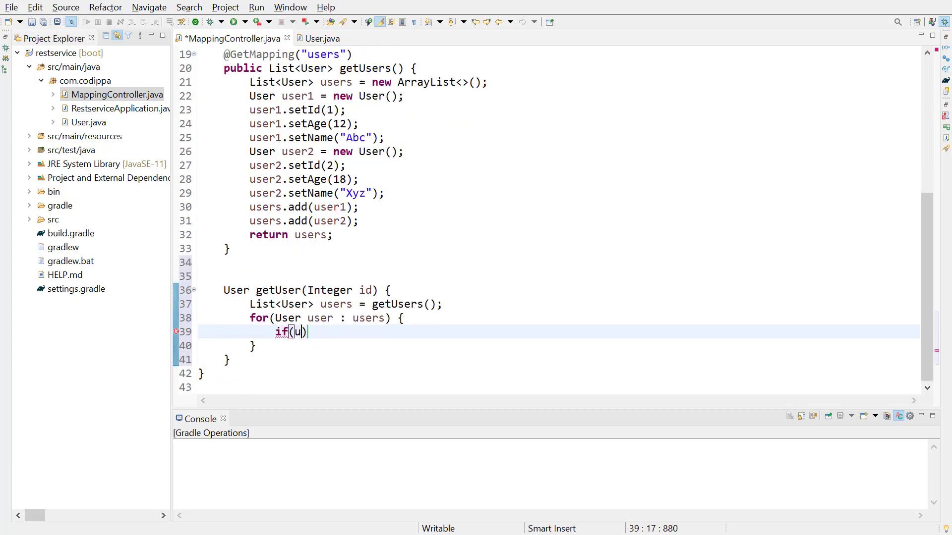
{"action": "type", "text": "ser.getId() == id.intValue()) {"}
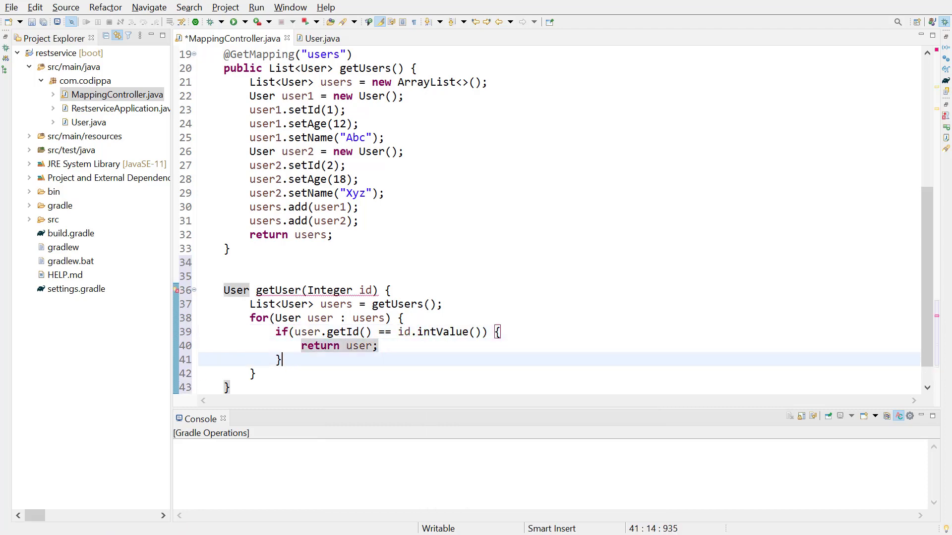
{"action": "type", "text": "return null;"}
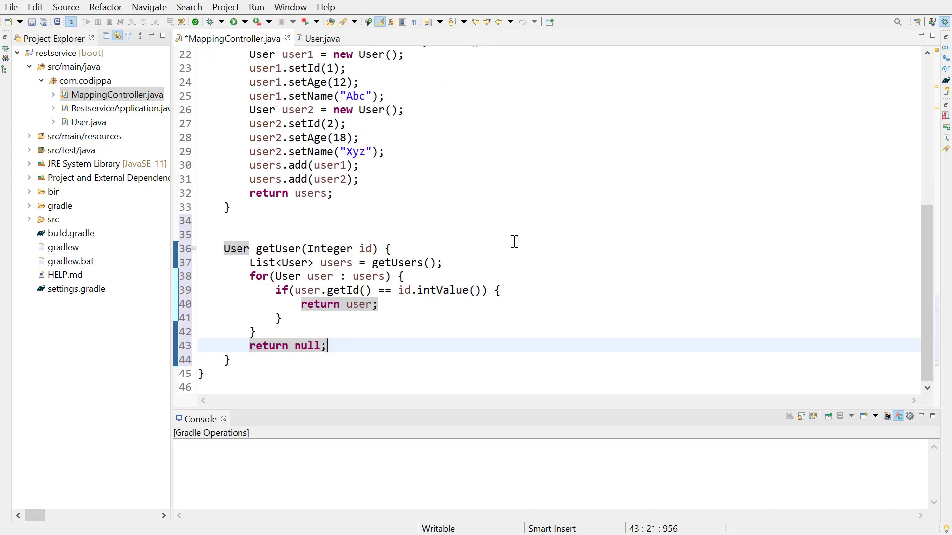
{"action": "type", "text": "@Get"}
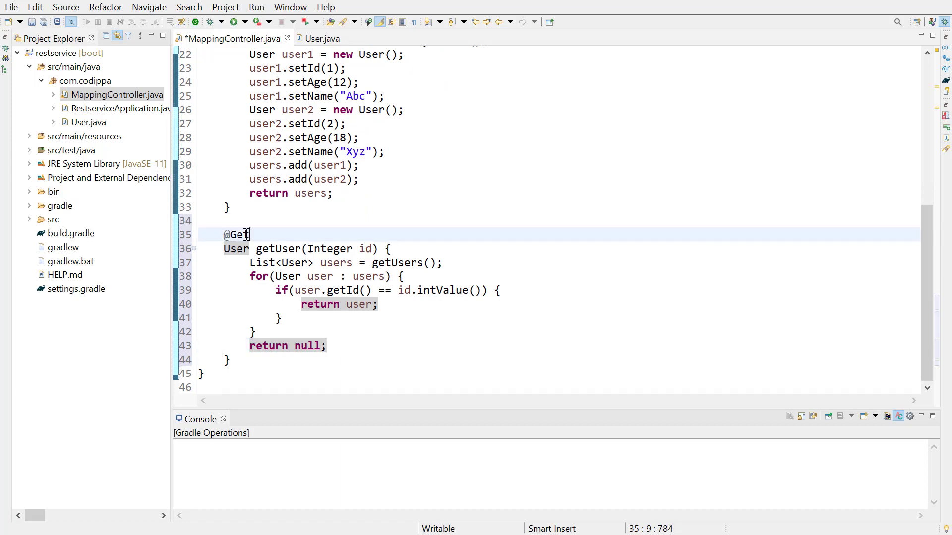
{"action": "type", "text": "Mapping()"}
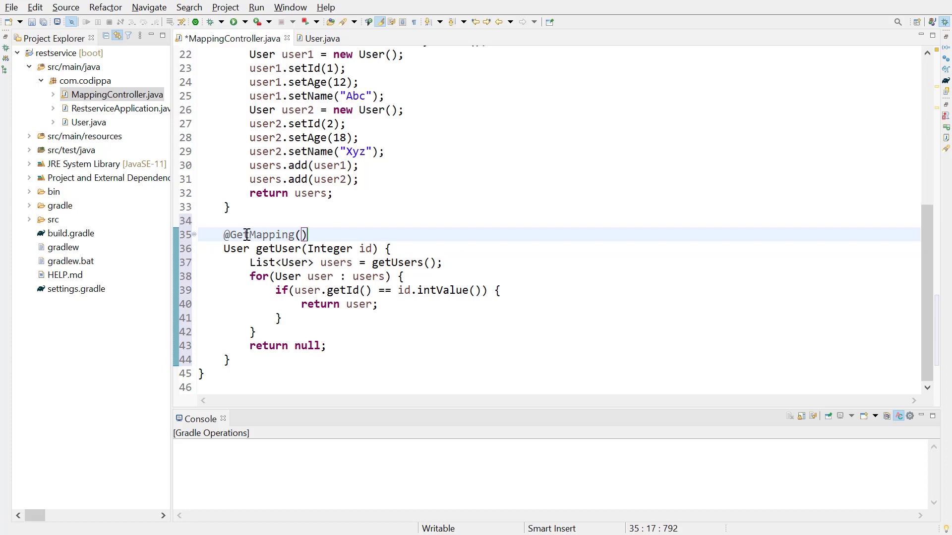
{"action": "type", "text": "\"user\""}
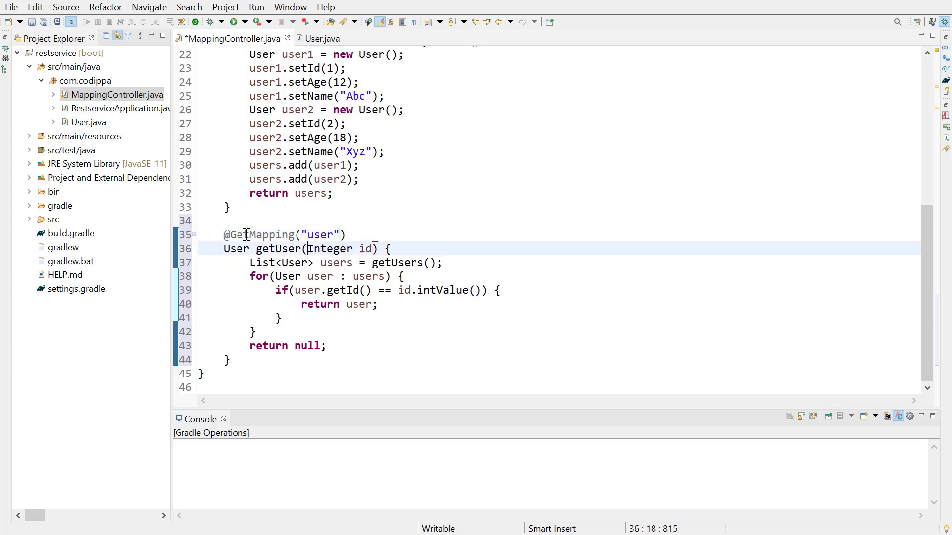
{"action": "type", "text": "@Request"}
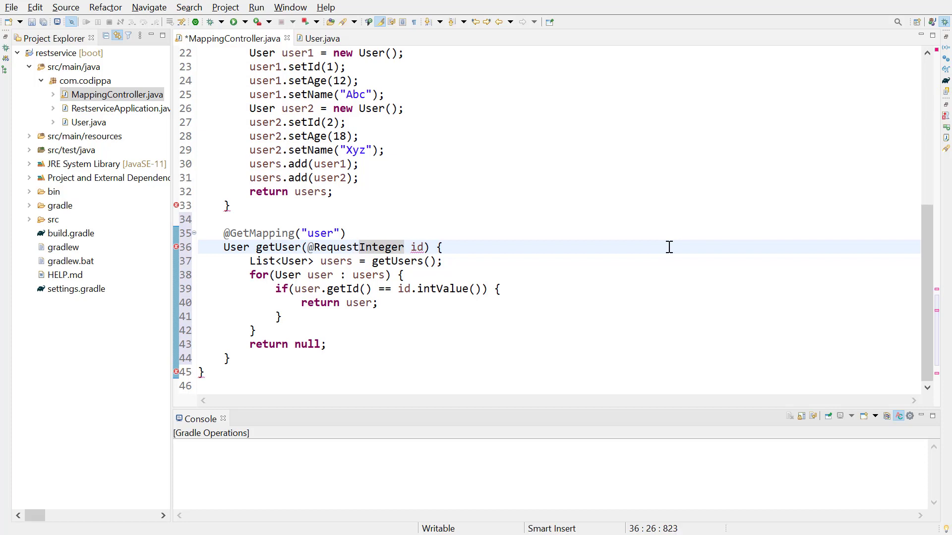
{"action": "type", "text": "Param(\"userid"}
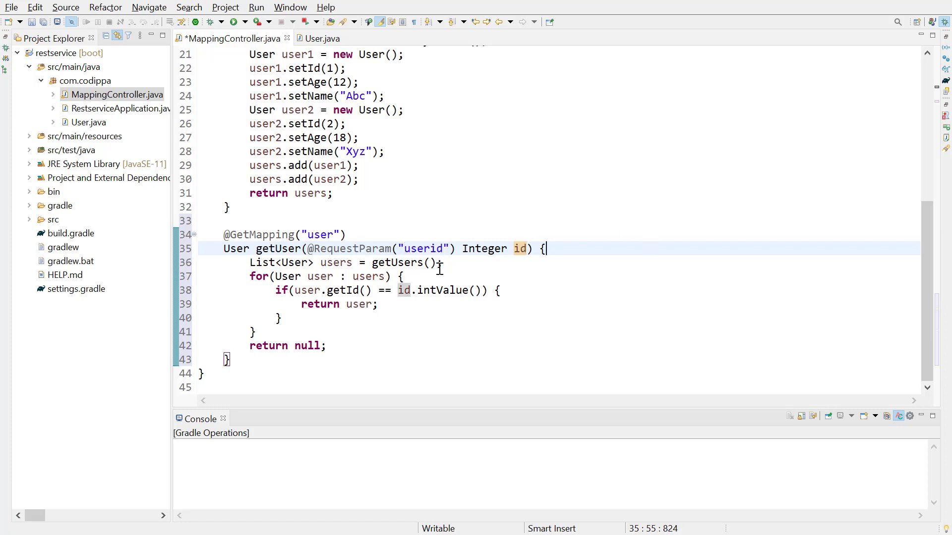
{"action": "double_click", "coordinate": [423, 248]}
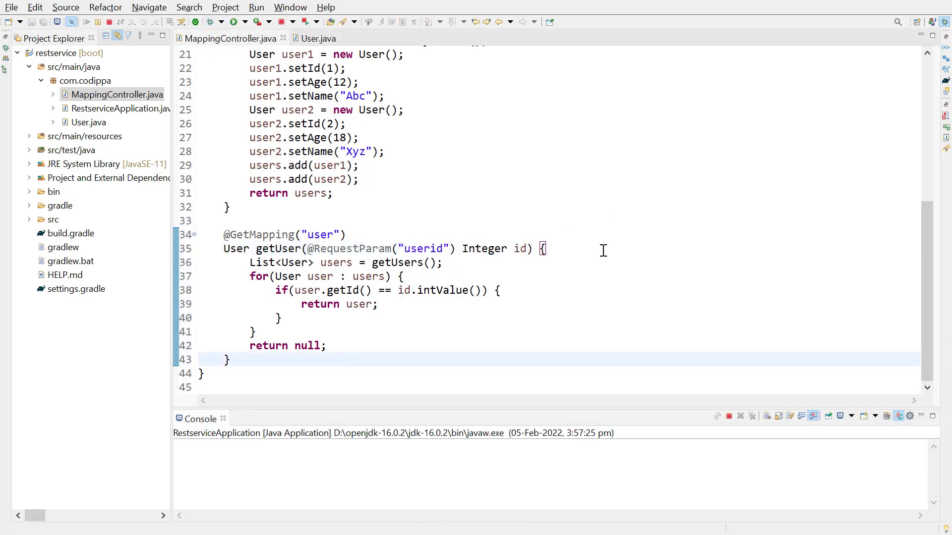
{"action": "left_click", "coordinate": [256, 21]}
{"action": "type", "text": "localhost:8080/user?userid=1"}
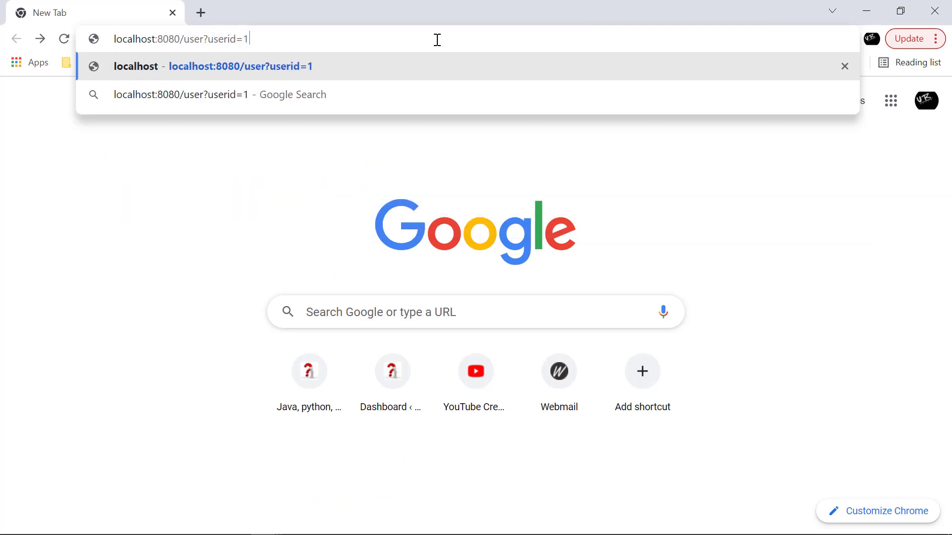
Load localhost:8080/user?userid=1 to get user Abc's JSON, then try userid abc.
{"action": "key", "text": "Enter"}
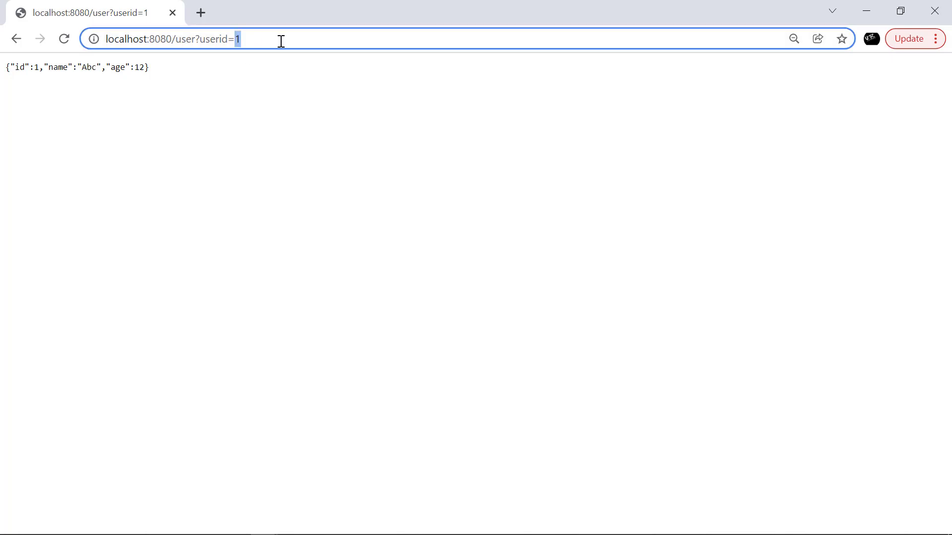
{"action": "type", "text": "abc"}
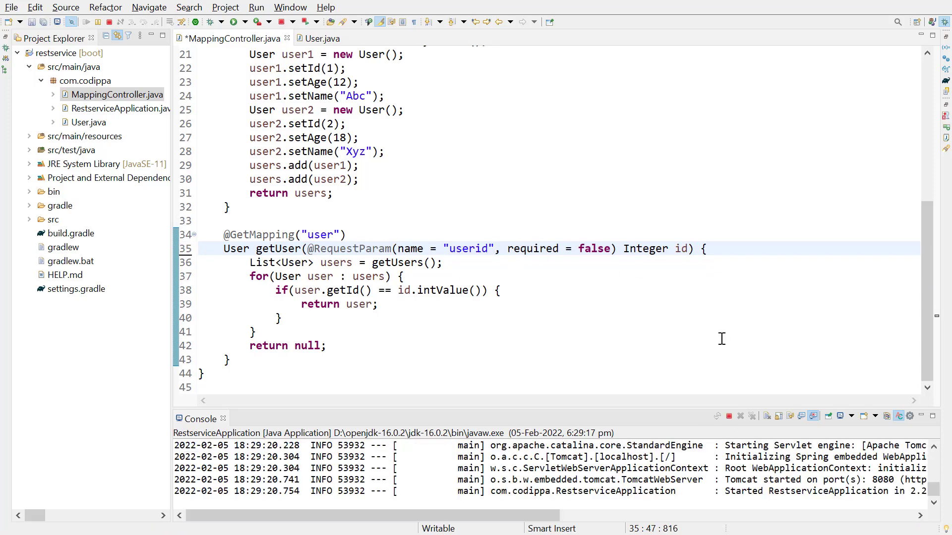
{"action": "mouse_move", "coordinate": [701, 287]}
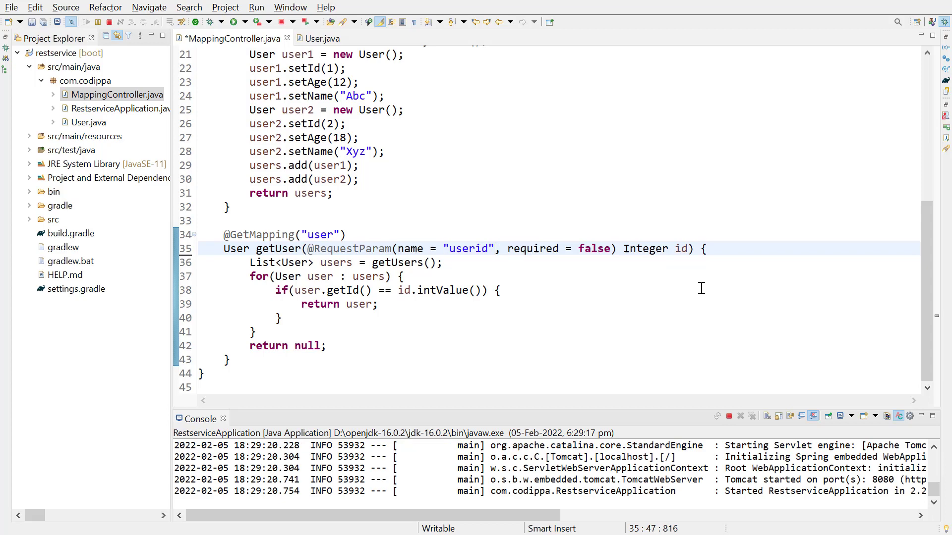
Return new User() when id is null with userid required = false, save and relaunch.
{"action": "double_click", "coordinate": [681, 248]}
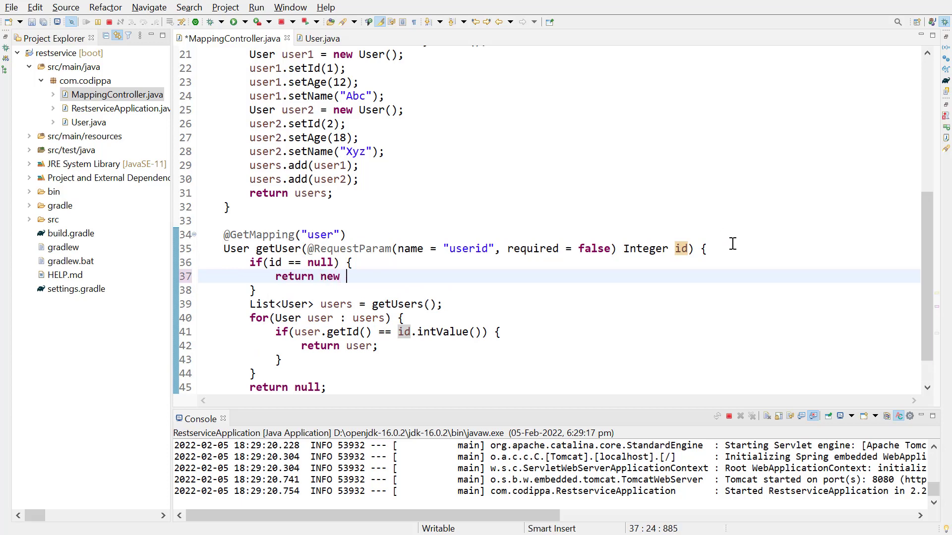
{"action": "type", "text": "User();"}
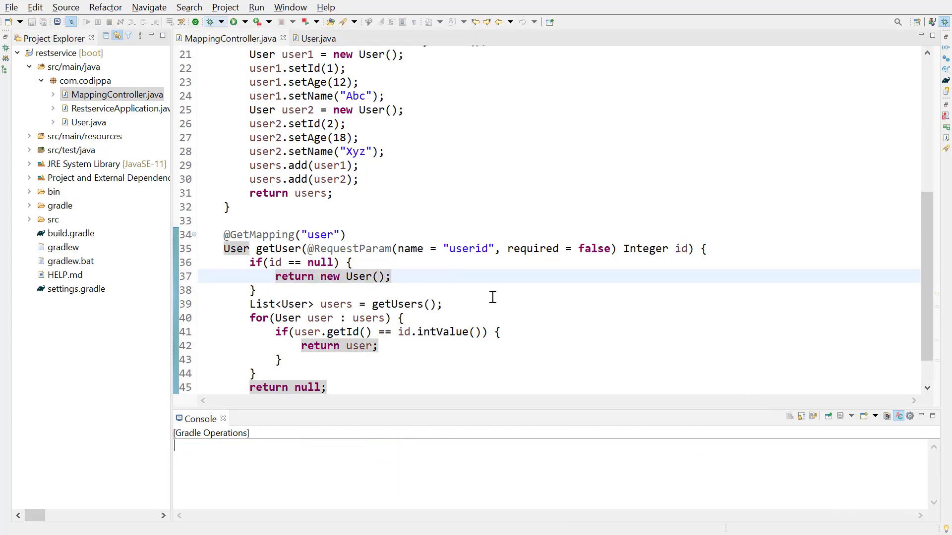
{"action": "left_click", "coordinate": [232, 21]}
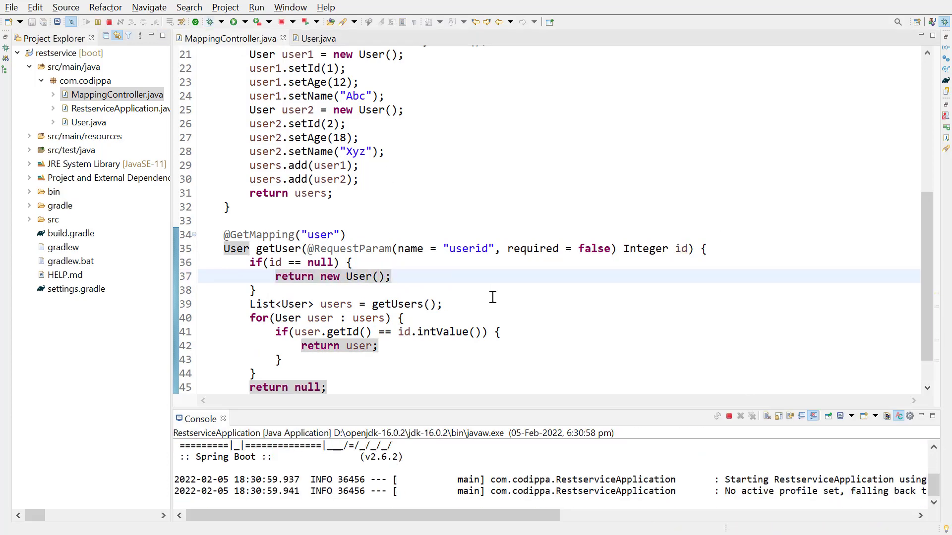